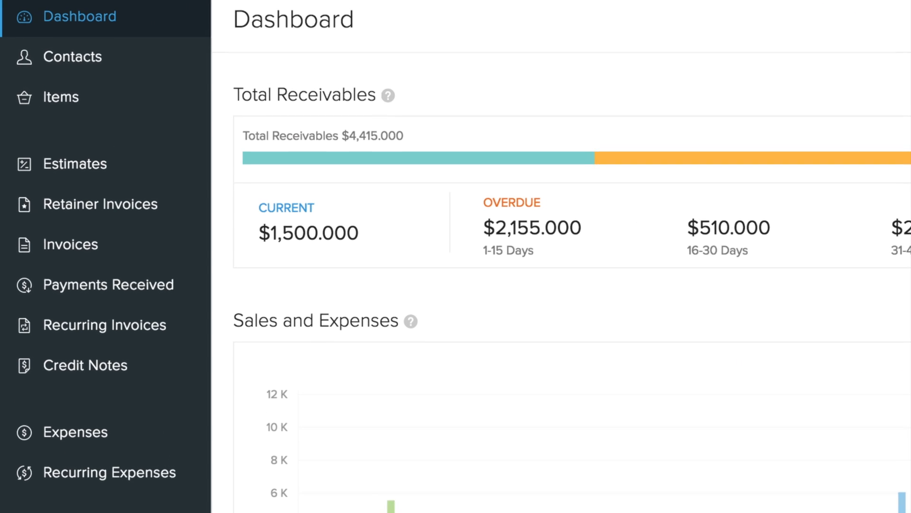
Step: Open the contact owing $2,535.000 and scroll through its overview timeline
scroll(down, 3)
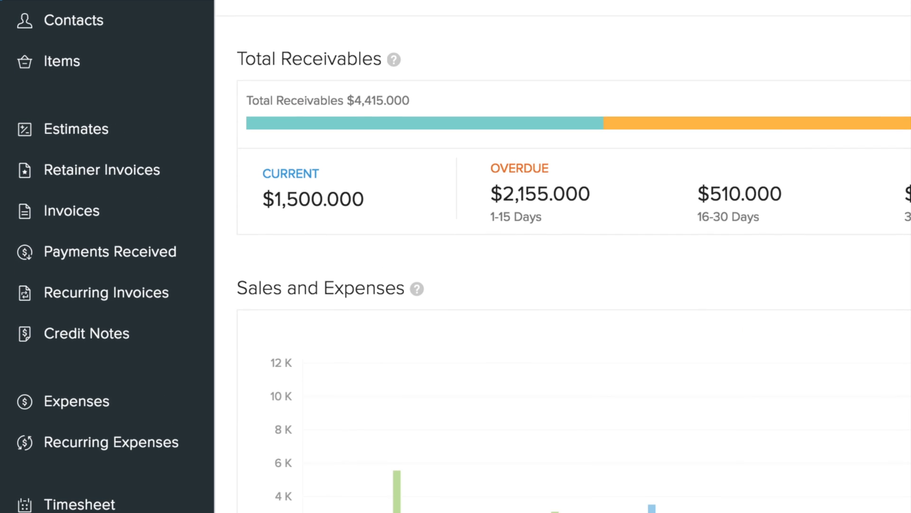
scroll(down, 3)
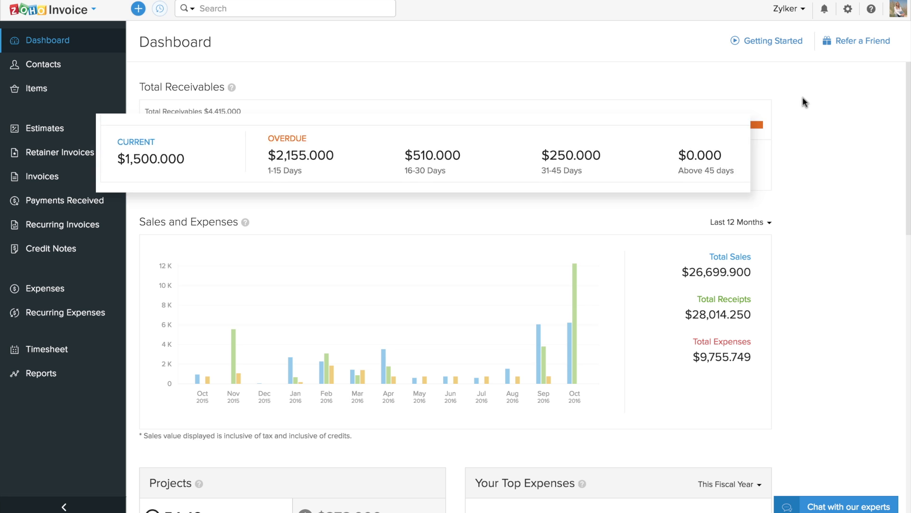
scroll(down, 3)
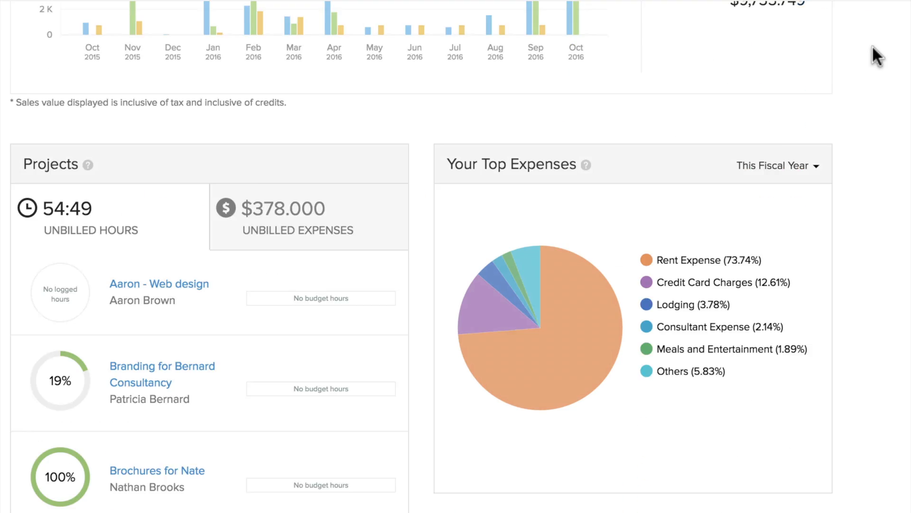
scroll(down, 3)
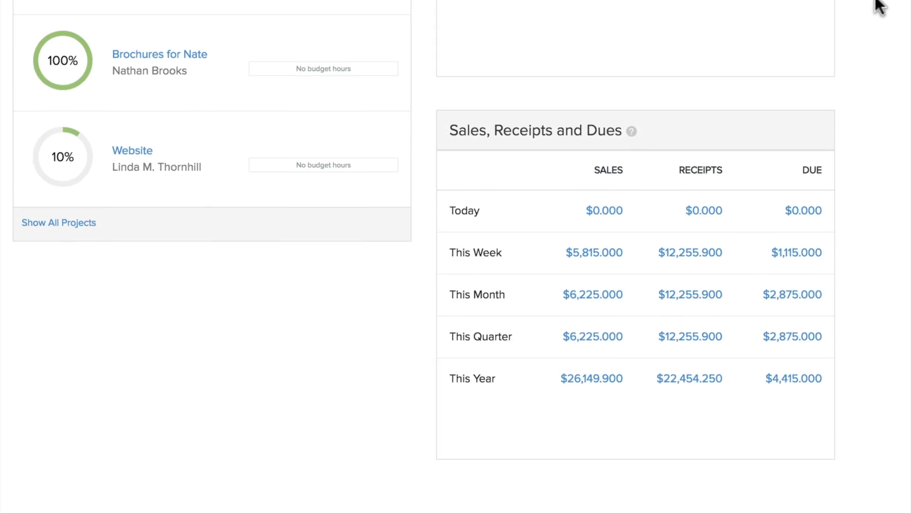
click(39, 62)
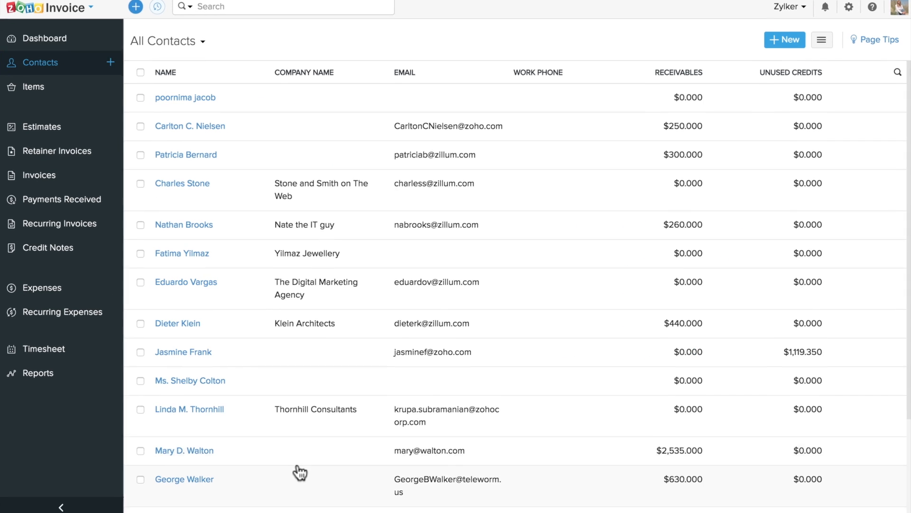
click(184, 450)
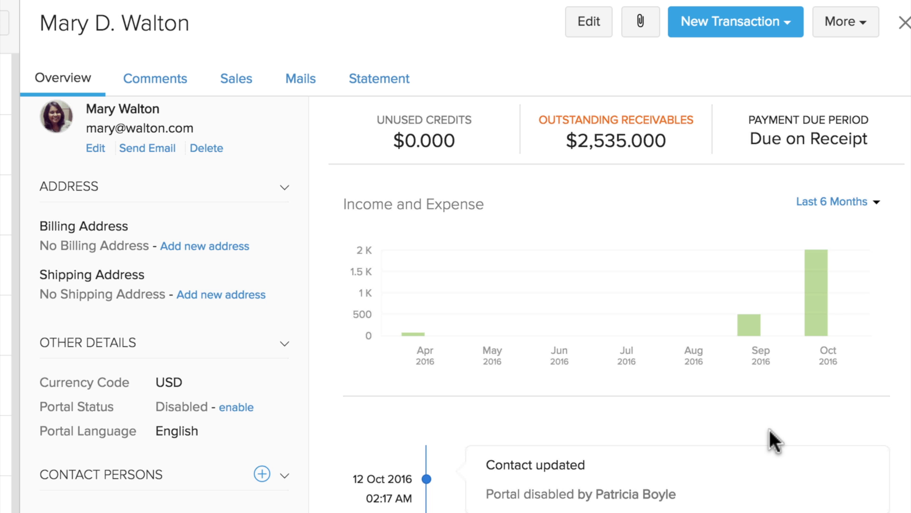
scroll(down, 3)
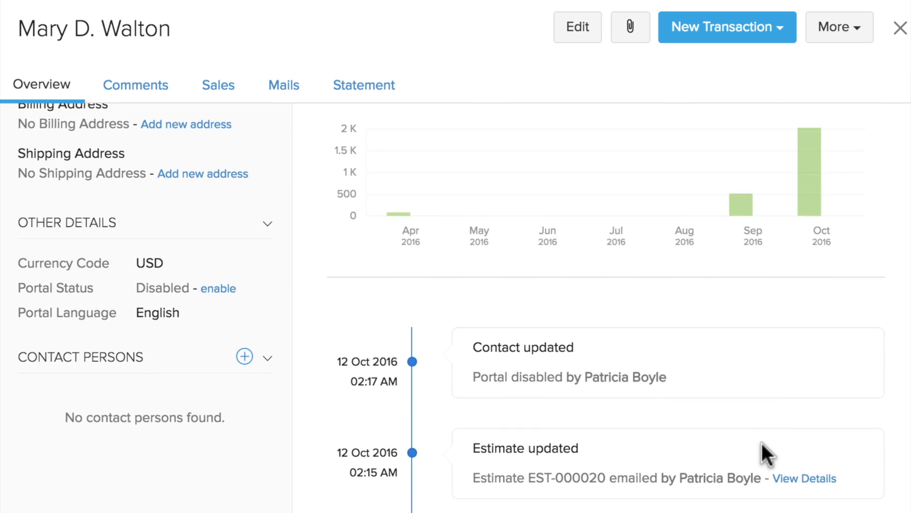
scroll(down, 3)
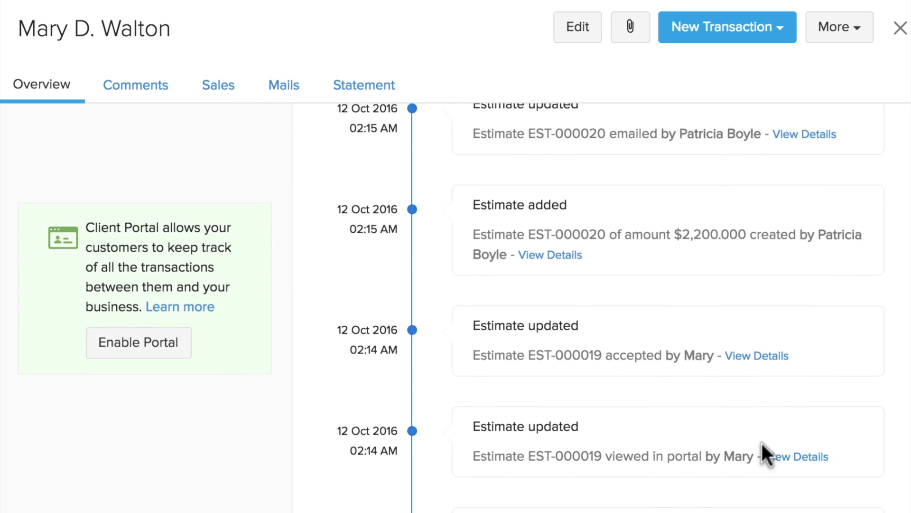
scroll(down, 3)
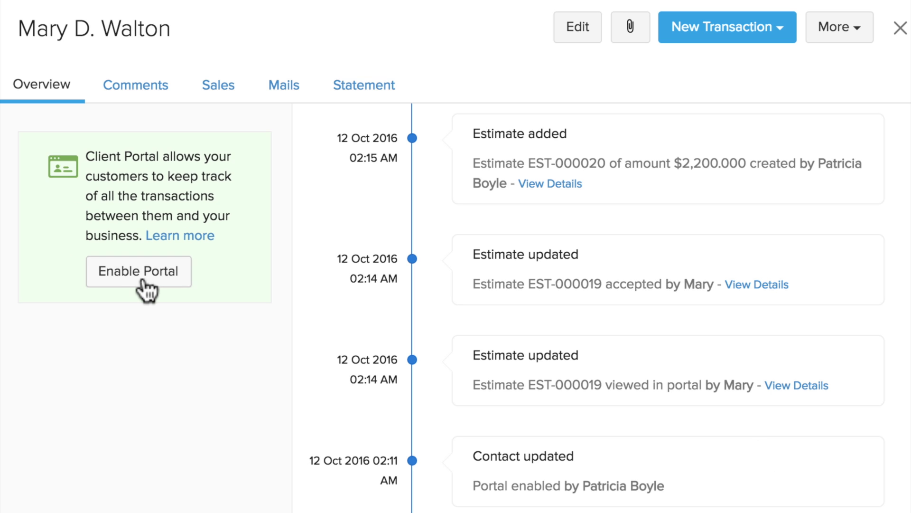
Step: Enable the portal, accept quote EST-000020, post a thank-you comment, then open Items
click(550, 184)
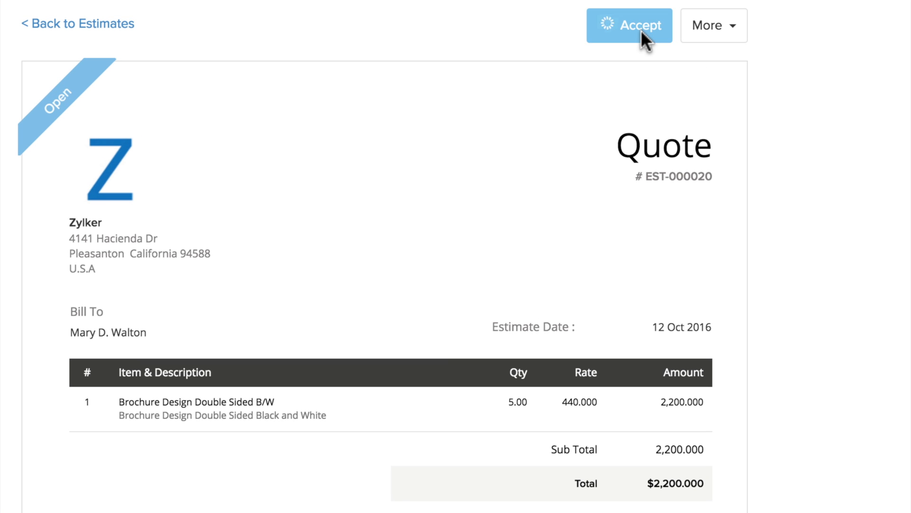
click(628, 25)
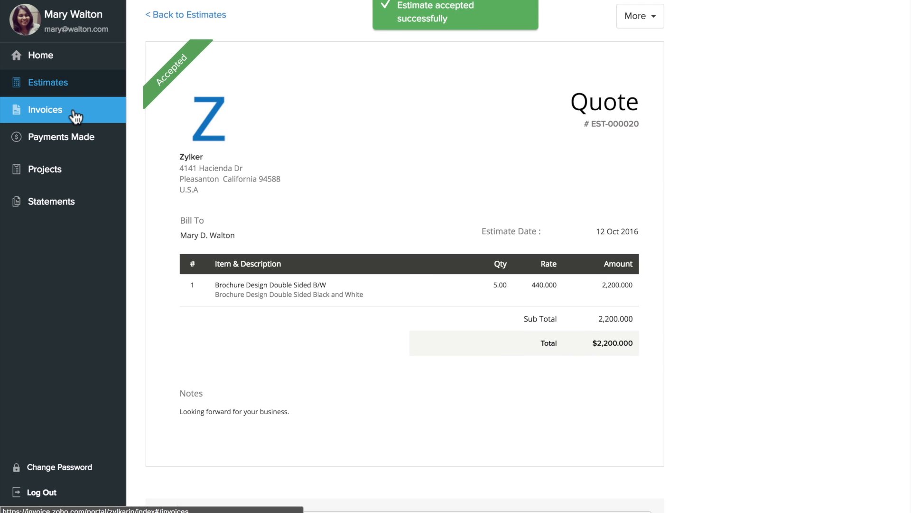
click(45, 109)
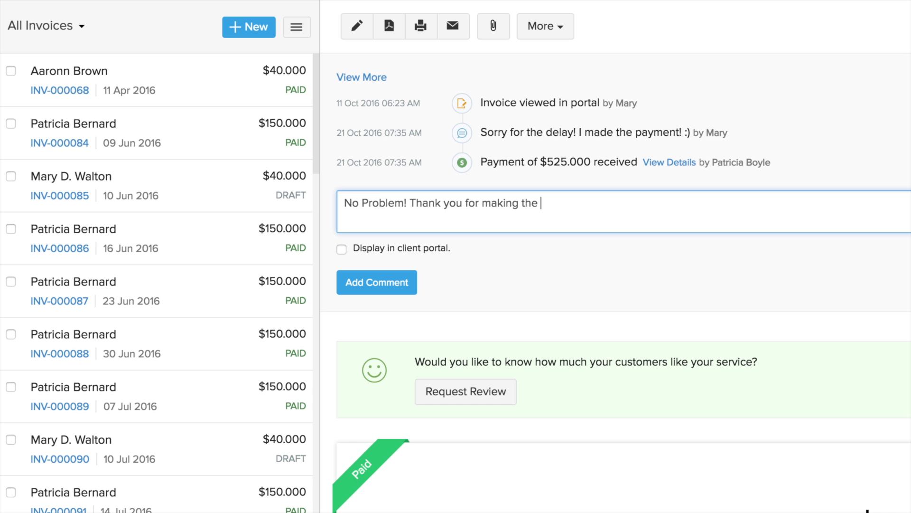
click(376, 282)
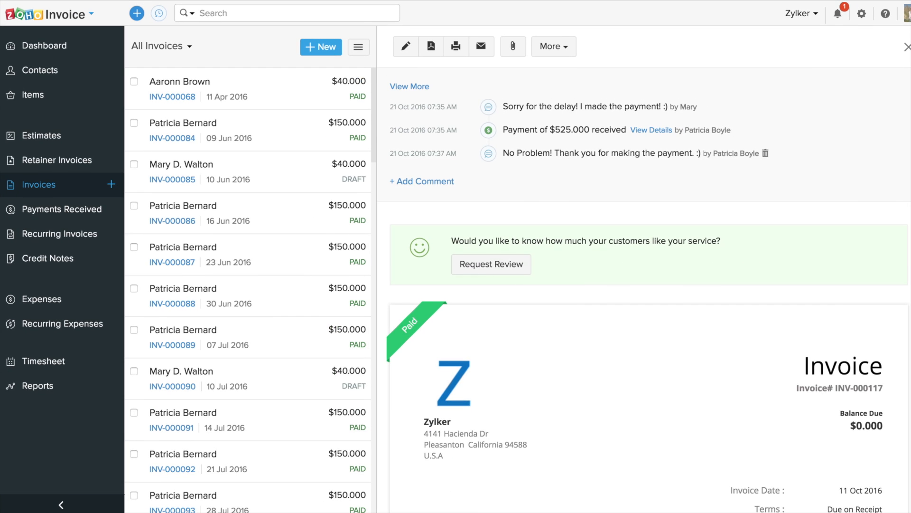
click(33, 86)
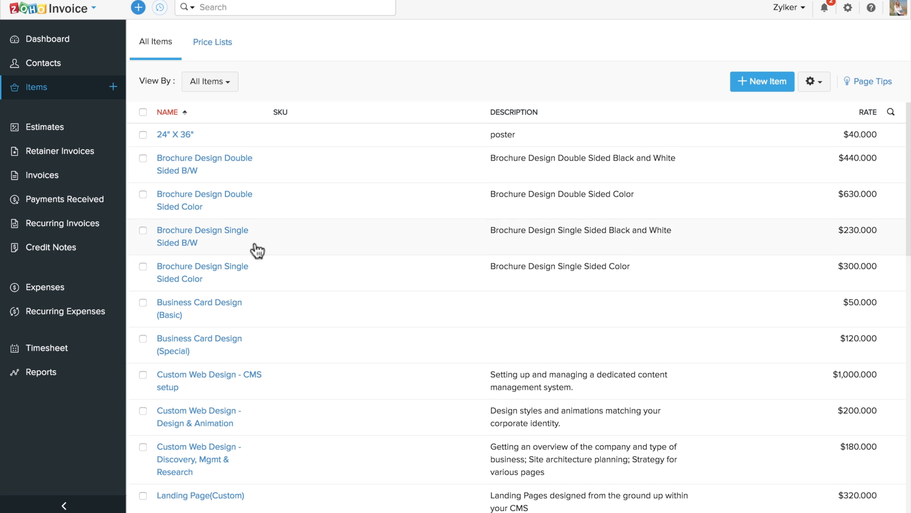
Step: Review the three price lists, then show the estimates list
scroll(down, 3)
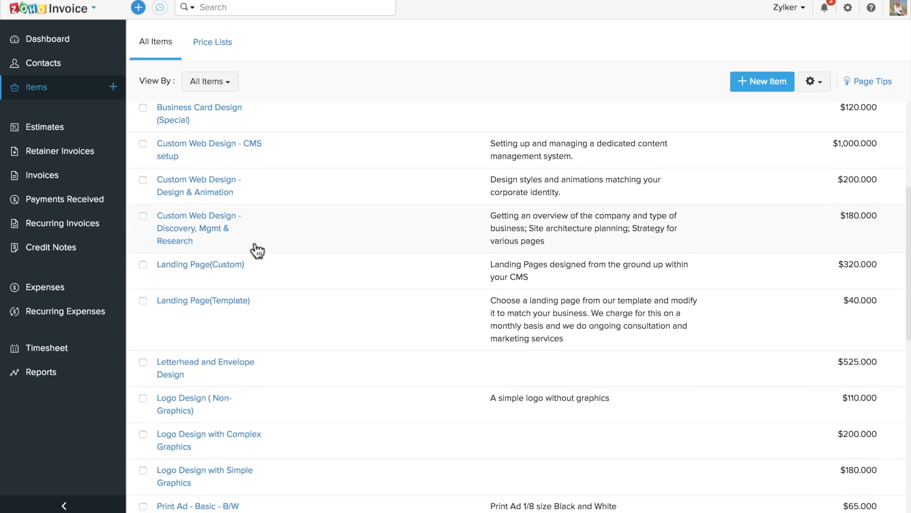
click(212, 42)
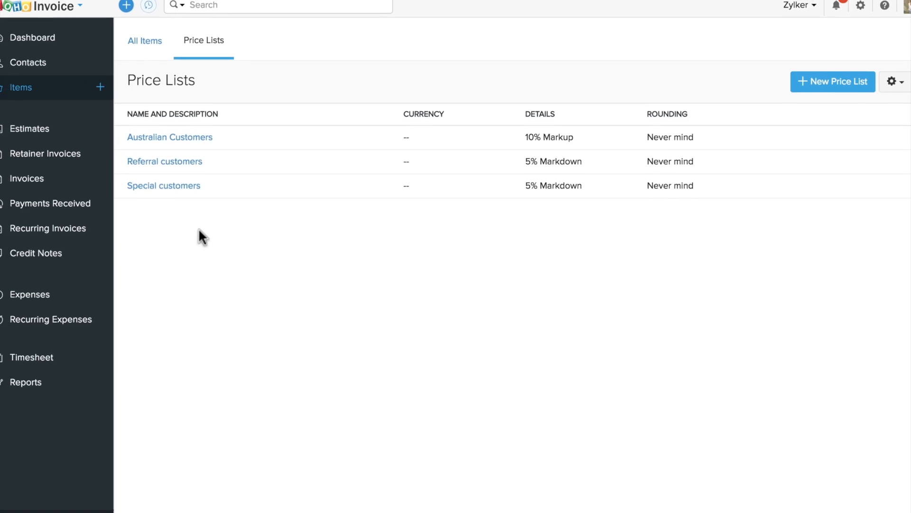
click(44, 129)
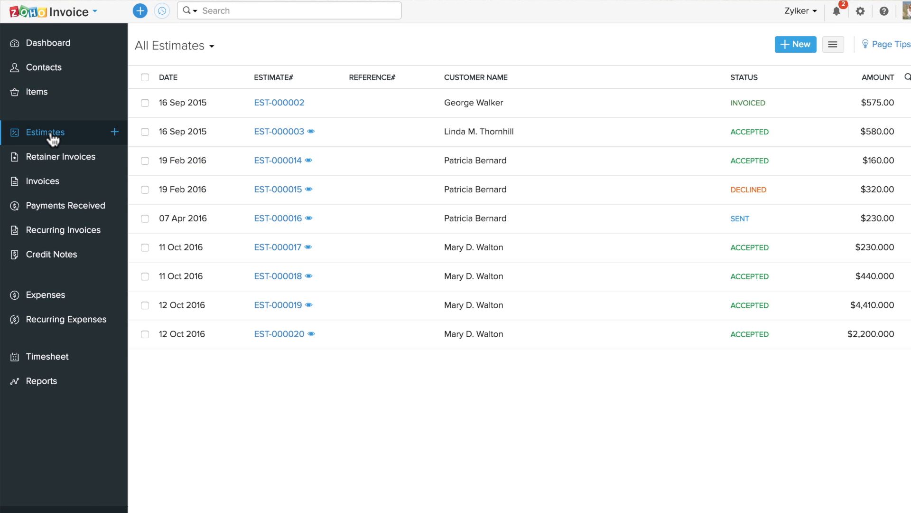
Step: Browse retainer invoices and all invoices, then show the Timesheet projects list
click(59, 156)
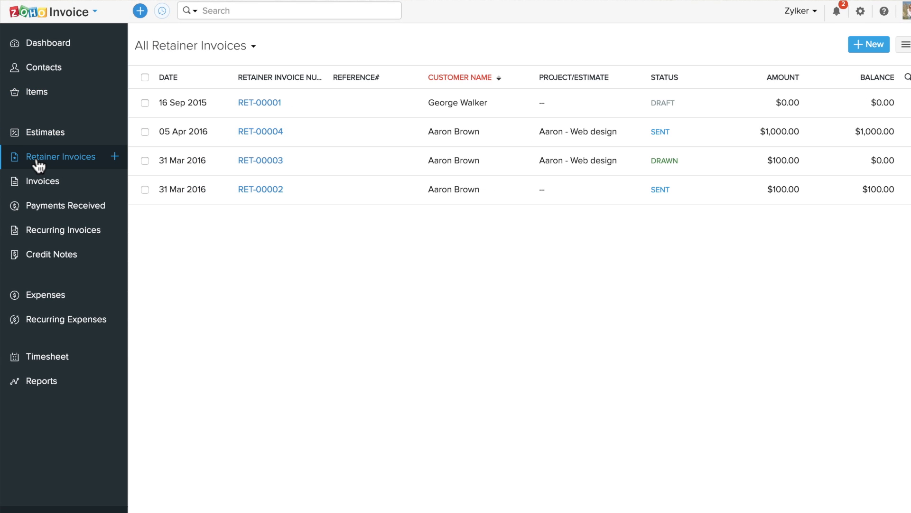
click(42, 181)
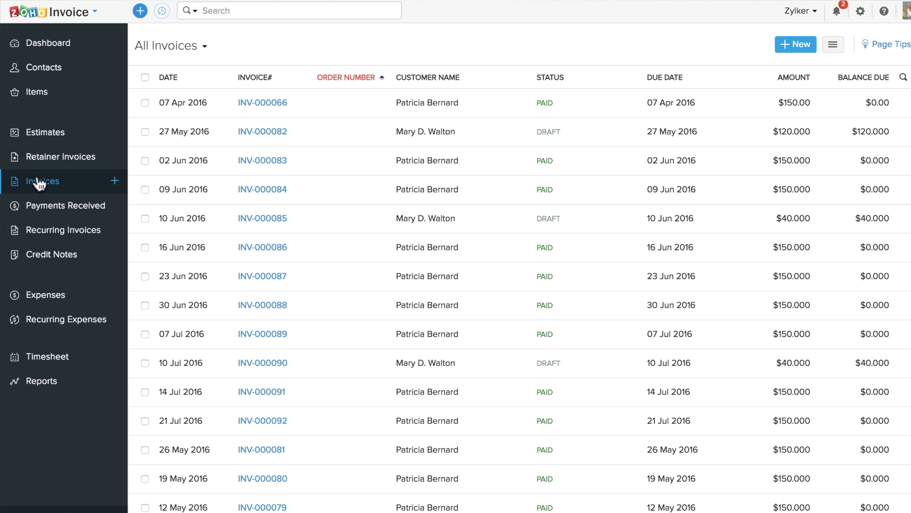
mouse_move(46, 356)
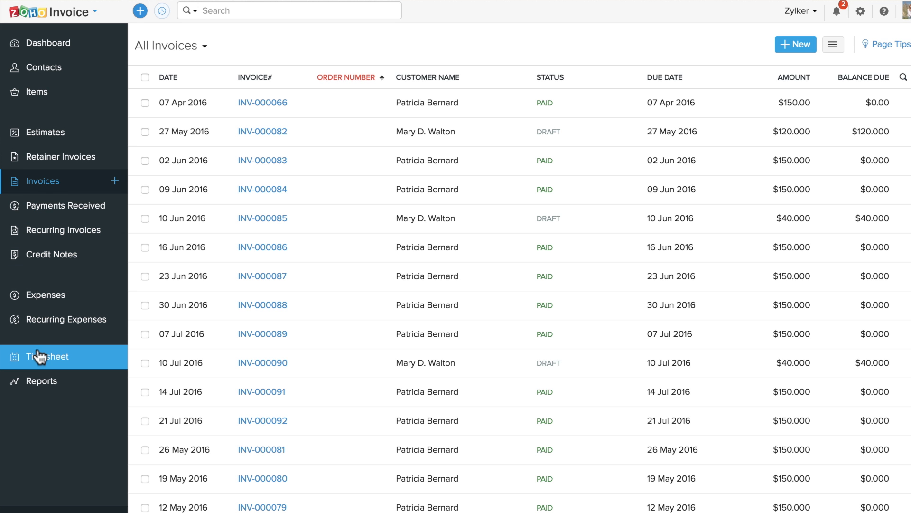
click(48, 356)
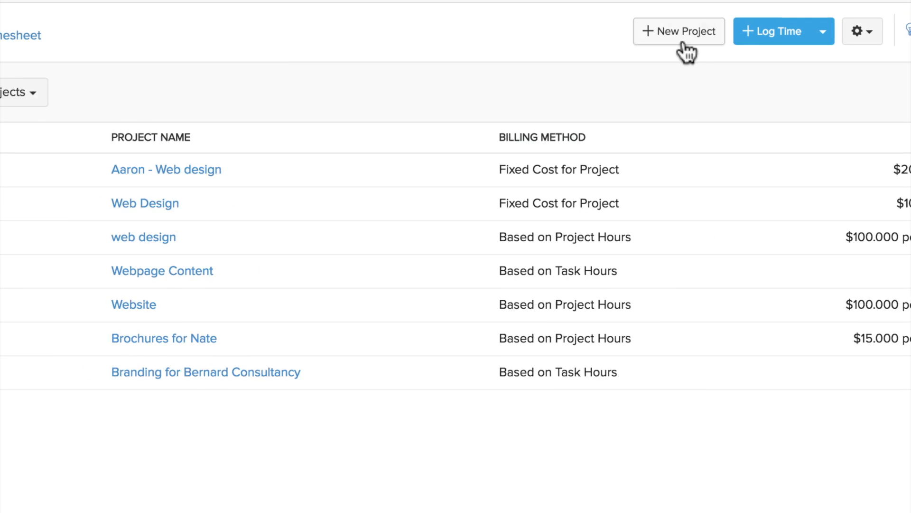
Step: Save a fixed-cost Web Design project with Page Design and HTML Coding tasks, then open Settings
click(679, 30)
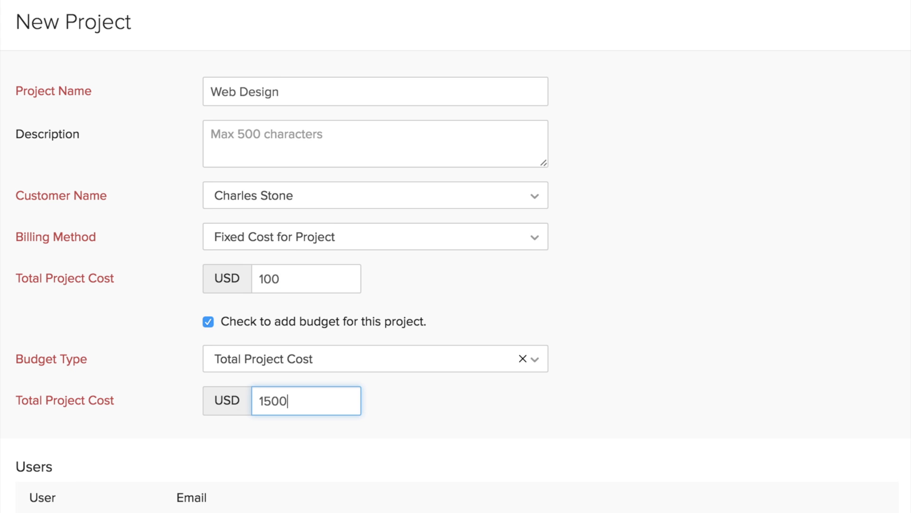
scroll(down, 3)
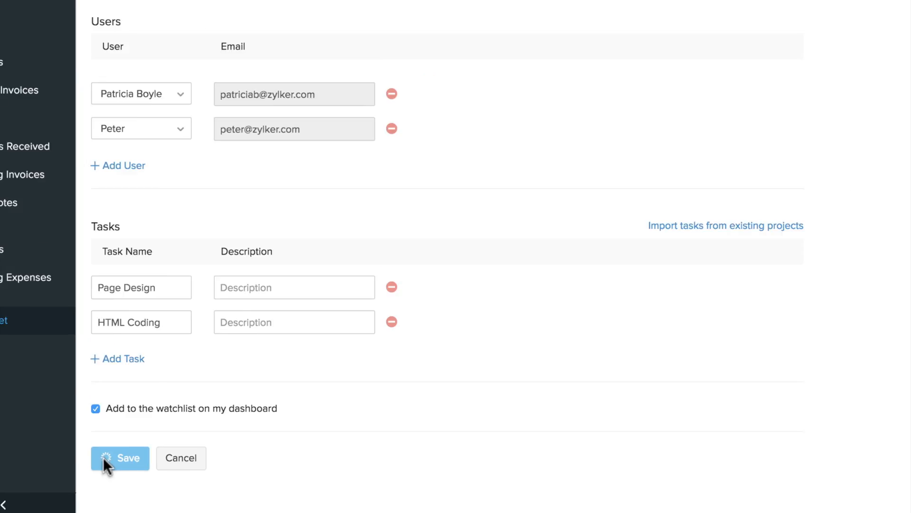
click(120, 457)
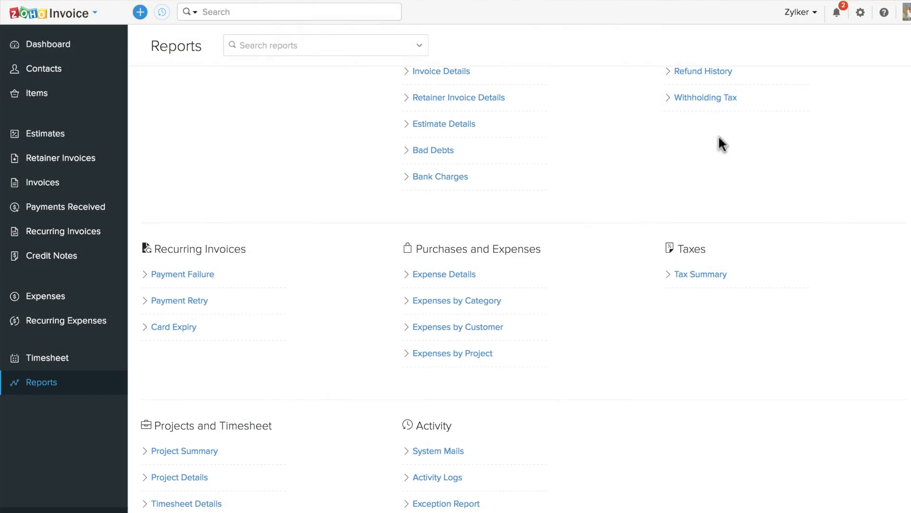
click(862, 12)
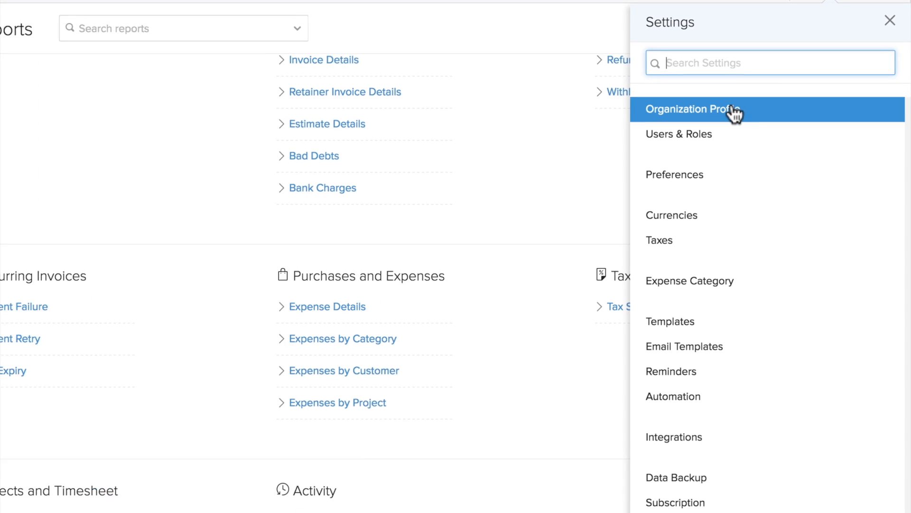
Step: Apply the Grand template to invoices from the Templates settings
click(669, 321)
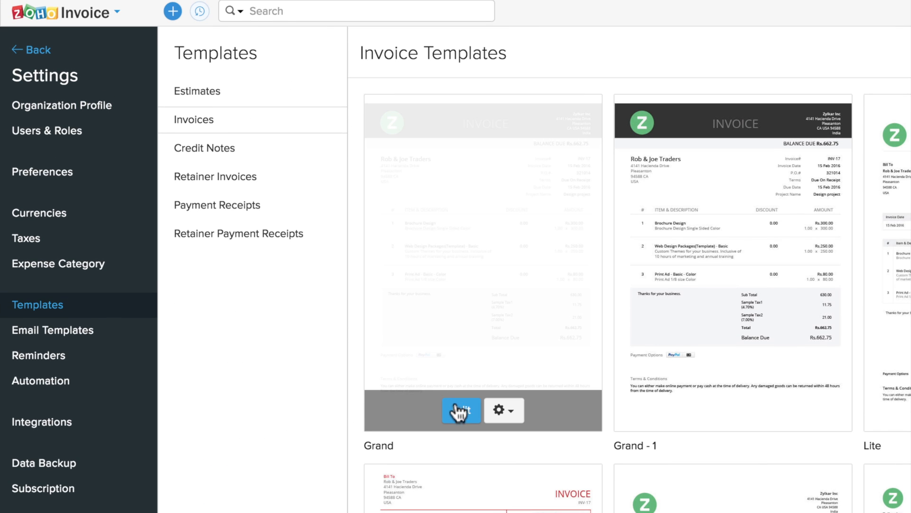
click(461, 411)
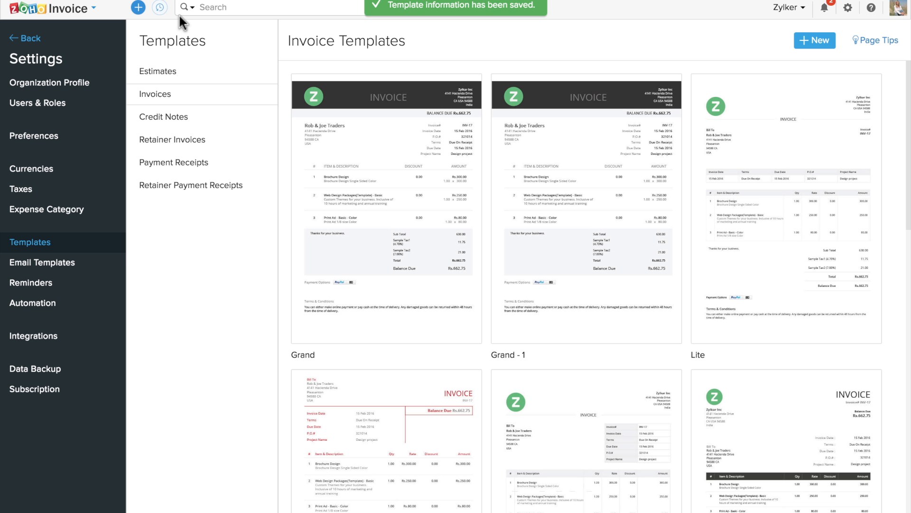